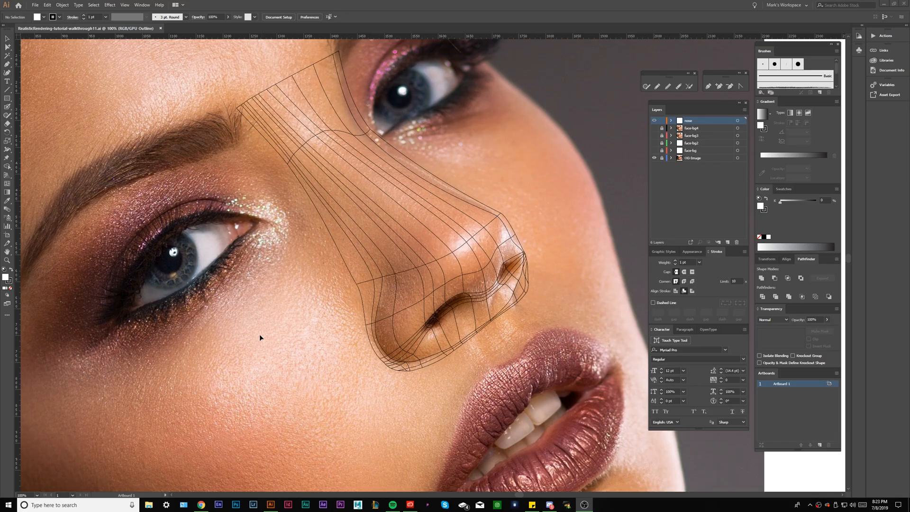
{"action": "mouse_move", "coordinate": [18, 52]}
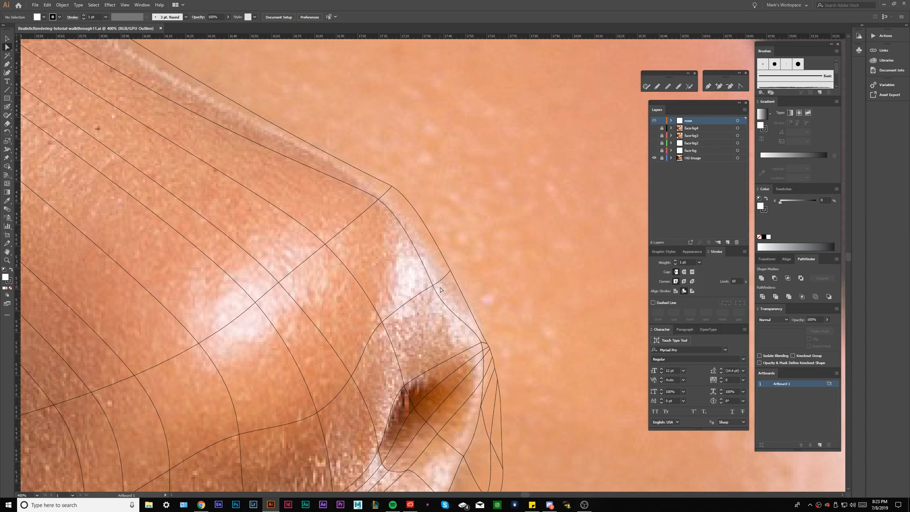
{"action": "mouse_move", "coordinate": [439, 288]}
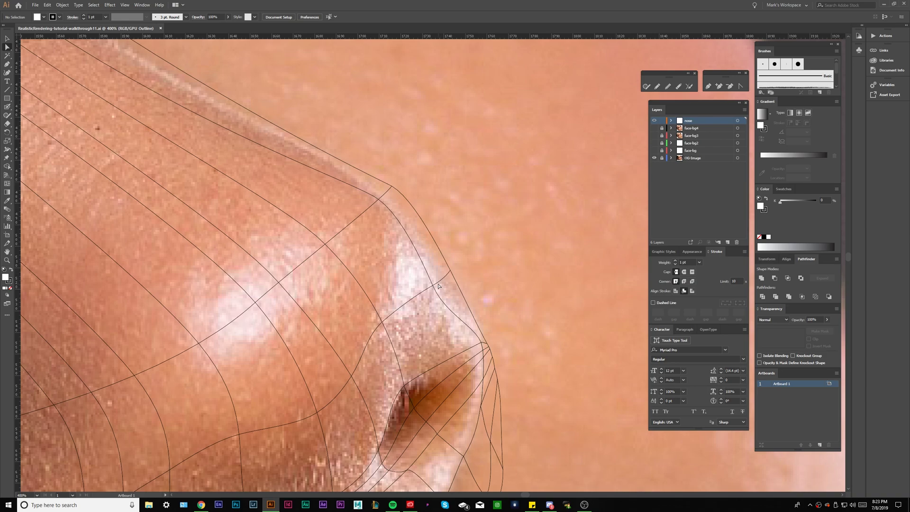
Select the nose mesh beside the inner eye corner for point editing
{"action": "left_click", "coordinate": [432, 288]}
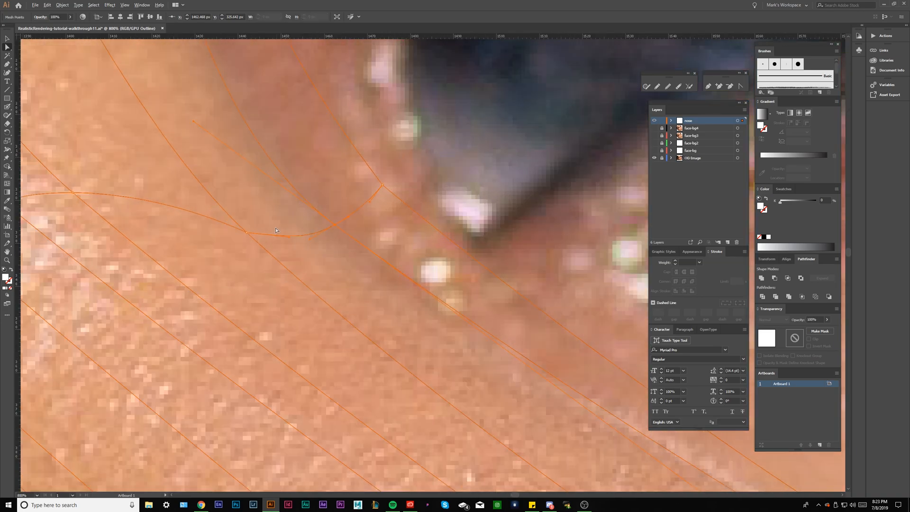
{"action": "mouse_move", "coordinate": [334, 228]}
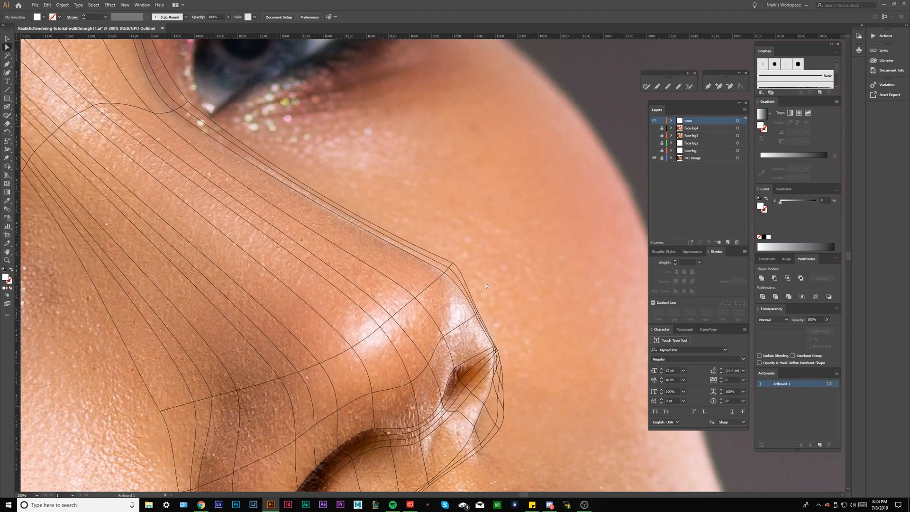
Zoom on the nose tip and reposition a mesh point along its outer edge
{"action": "scroll", "scroll_direction": "down", "scroll_amount": 3}
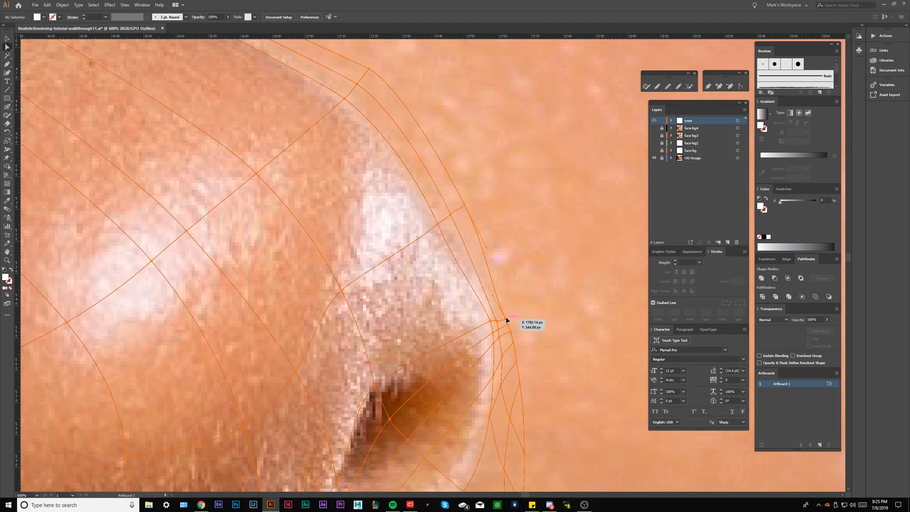
{"action": "left_click", "coordinate": [506, 319]}
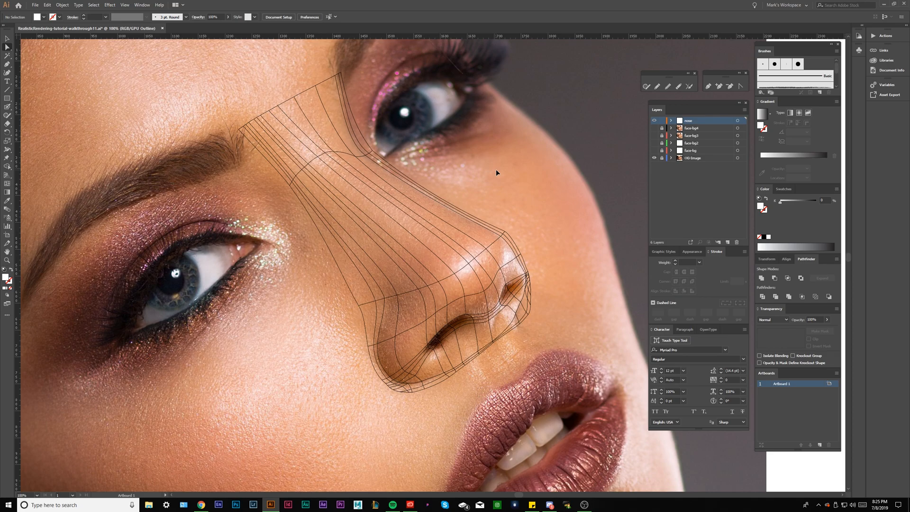
{"action": "mouse_move", "coordinate": [495, 176]}
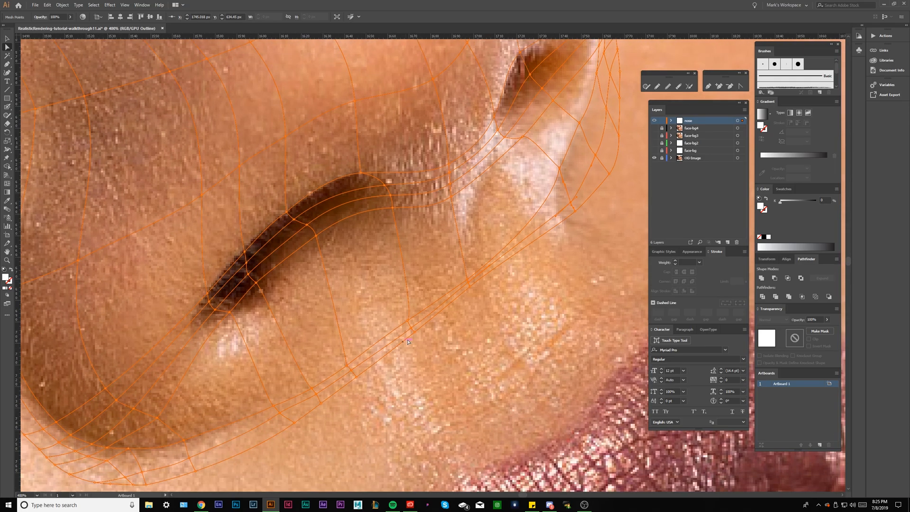
{"action": "mouse_move", "coordinate": [303, 427]}
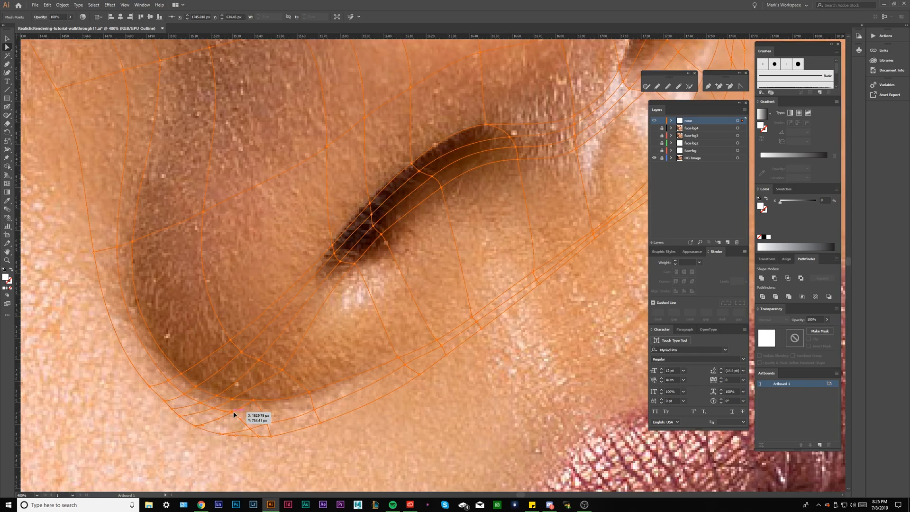
{"action": "mouse_move", "coordinate": [208, 409]}
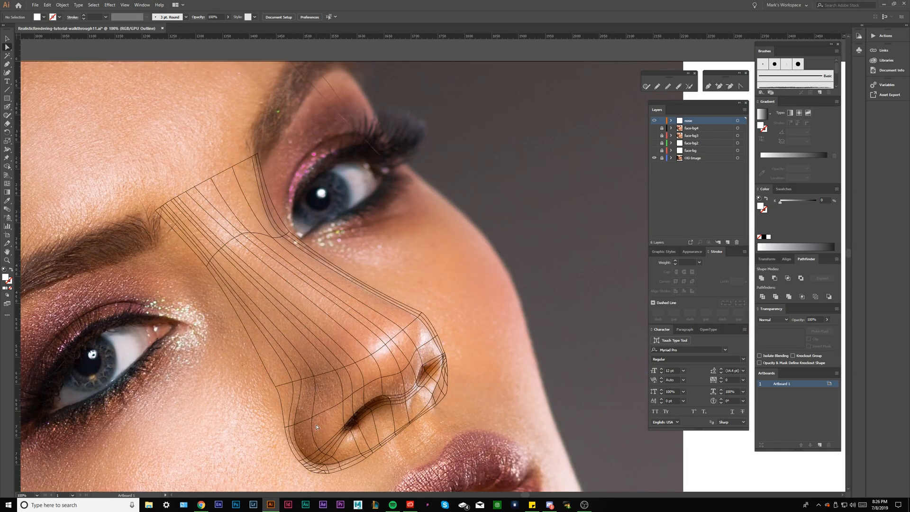
{"action": "mouse_move", "coordinate": [318, 422]}
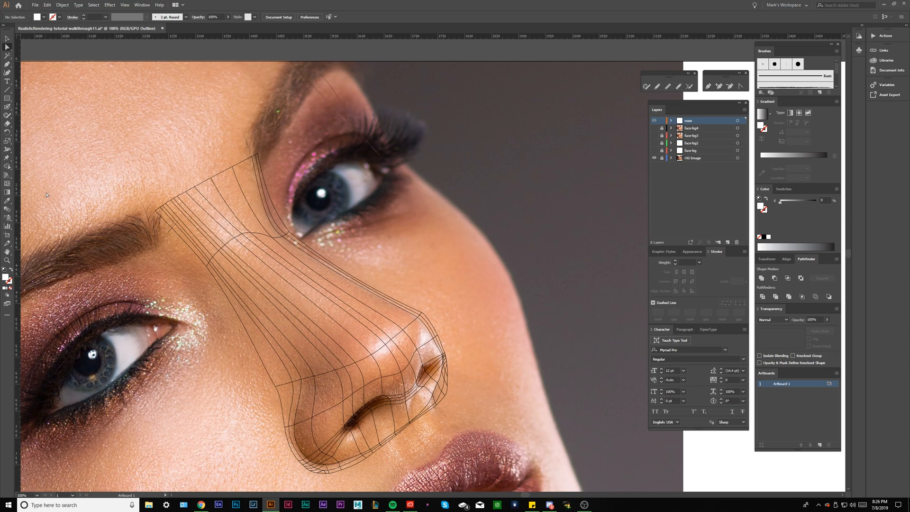
Pick the nose mesh near the eye and scroll the view for further point edits
{"action": "left_click", "coordinate": [300, 293]}
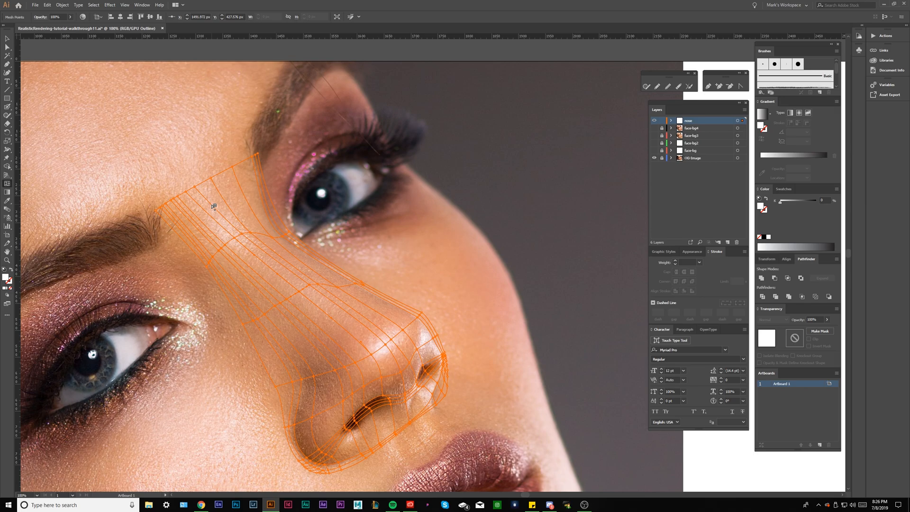
{"action": "mouse_move", "coordinate": [216, 209]}
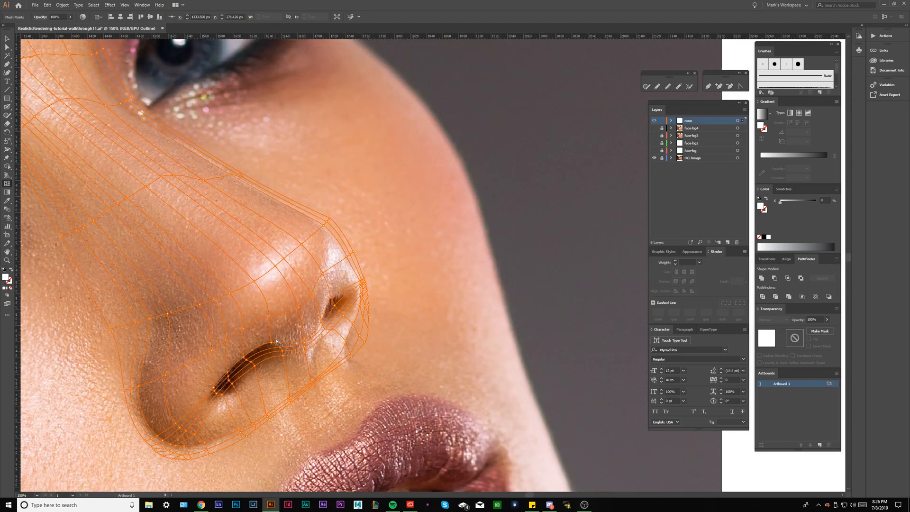
{"action": "mouse_move", "coordinate": [277, 354]}
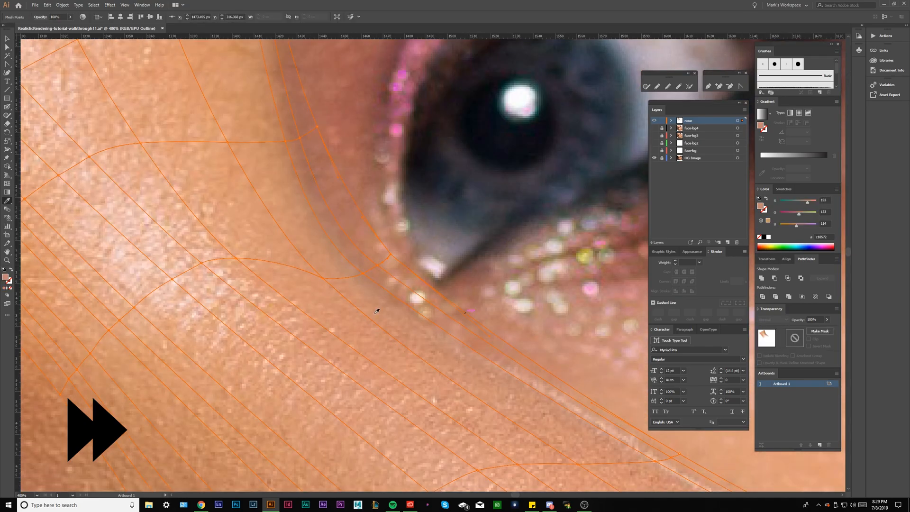
{"action": "scroll", "scroll_direction": "down", "scroll_amount": 3}
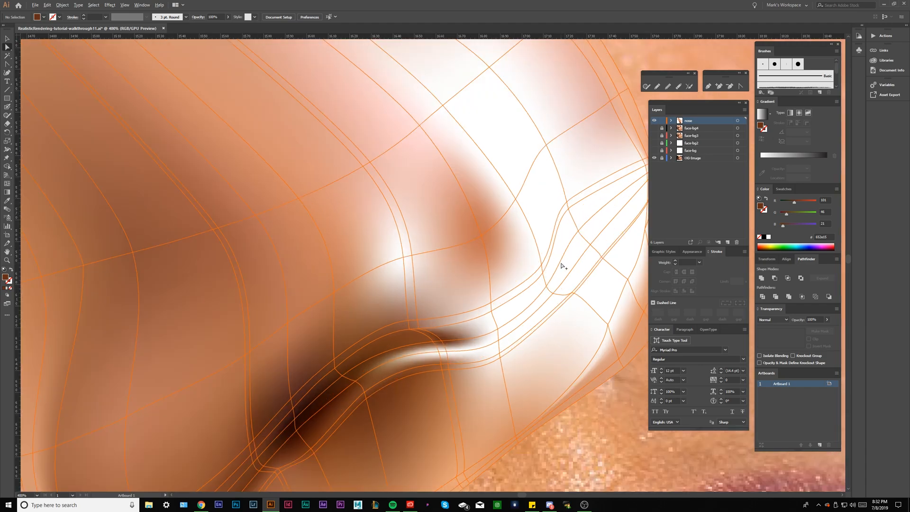
{"action": "mouse_move", "coordinate": [573, 286]}
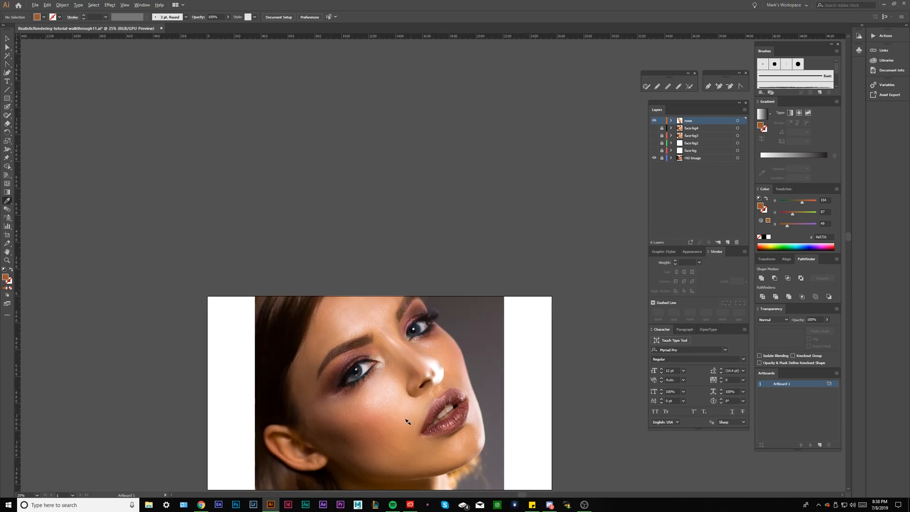
{"action": "mouse_move", "coordinate": [399, 388]}
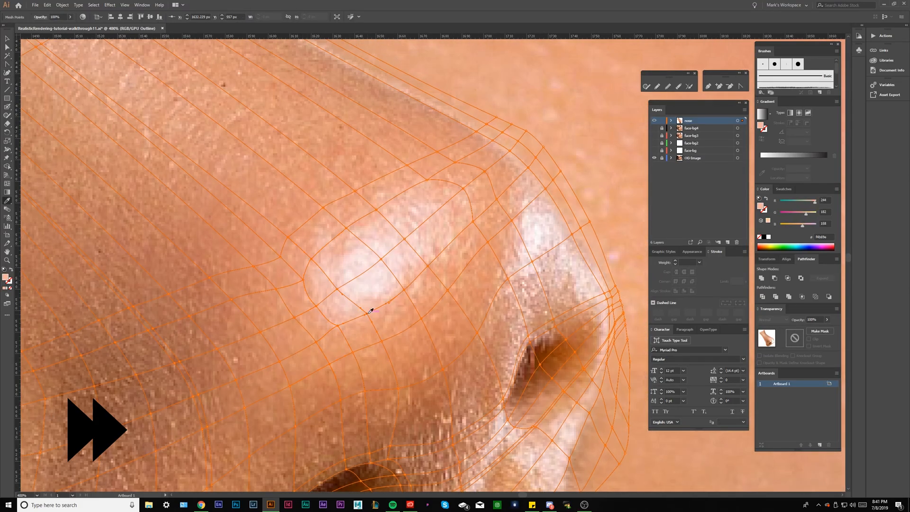
Add a mesh line around the nose tip and nostril
{"action": "left_click", "coordinate": [655, 120]}
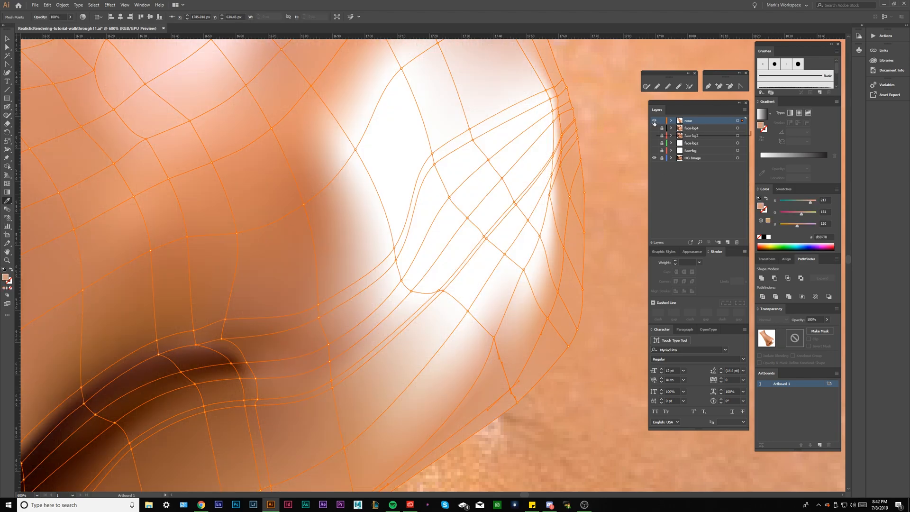
Apply a white or peach colour to a nose-tip mesh point
{"action": "left_click", "coordinate": [654, 120]}
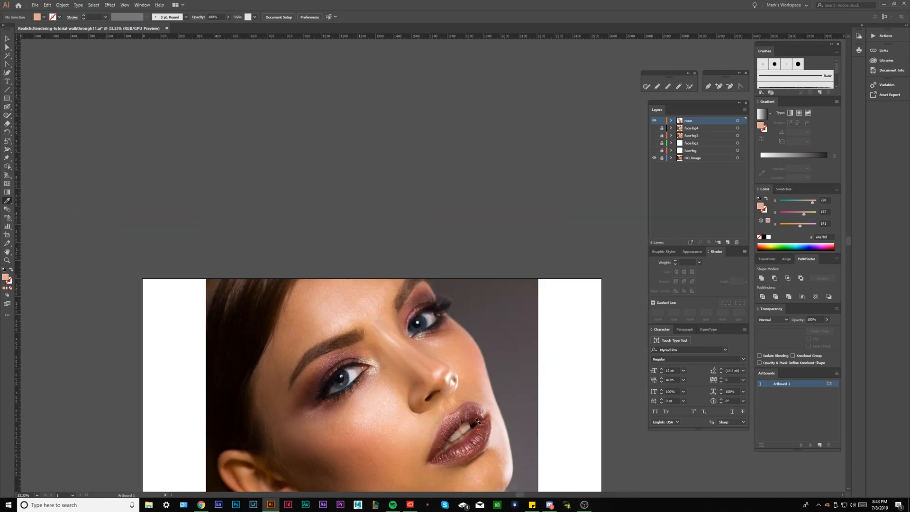
{"action": "mouse_move", "coordinate": [481, 356]}
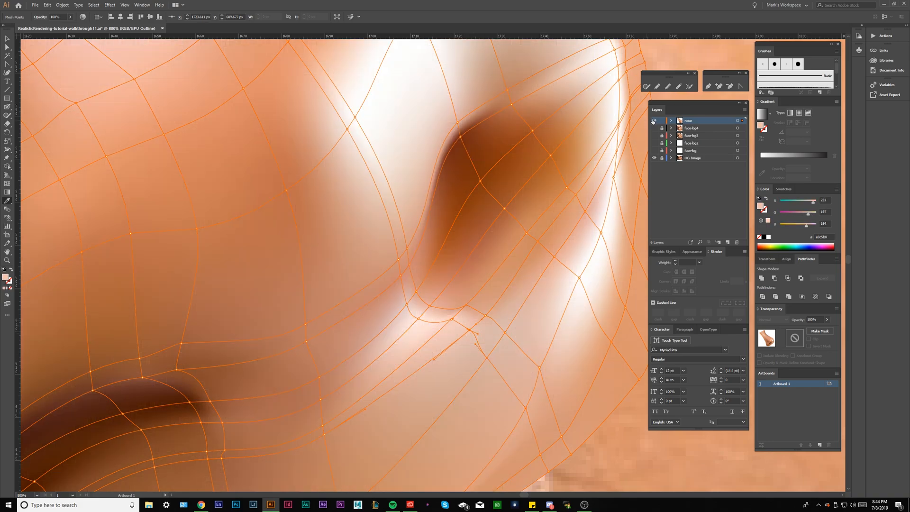
Apply a darker brown fill to nostril mesh points and scroll the view
{"action": "left_click", "coordinate": [654, 120]}
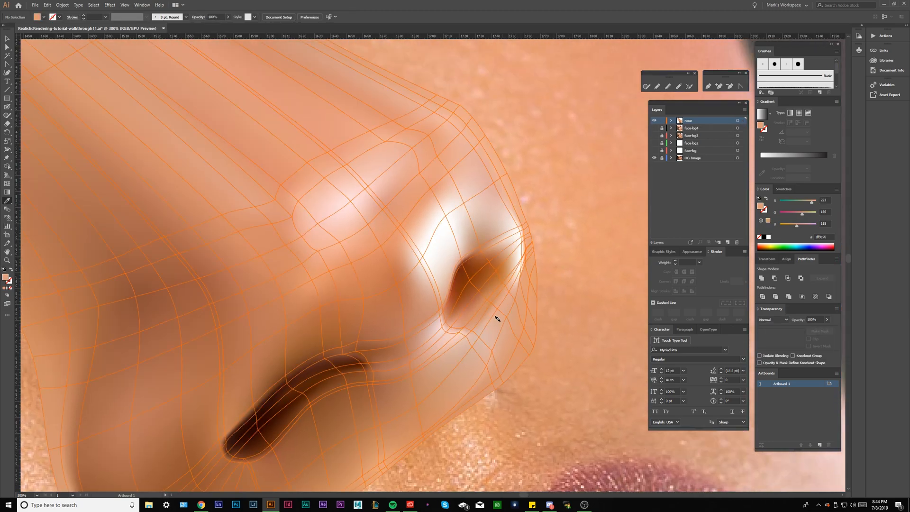
{"action": "scroll", "scroll_direction": "down", "scroll_amount": 3}
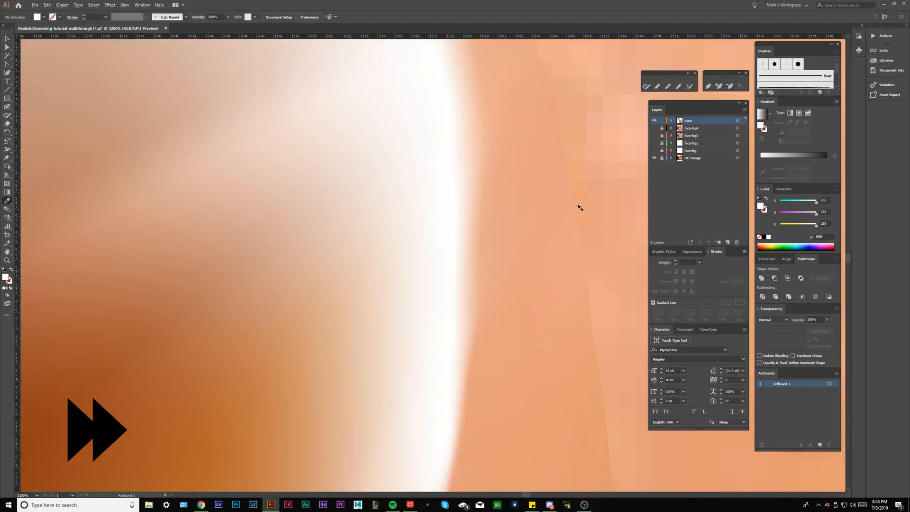
Select a mesh point along the nose highlight to set it white
{"action": "left_click", "coordinate": [477, 219]}
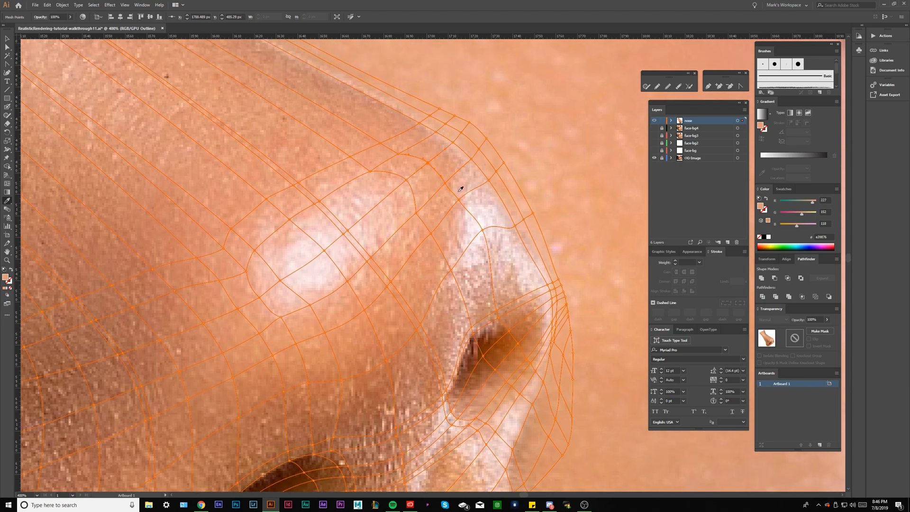
{"action": "mouse_move", "coordinate": [492, 207]}
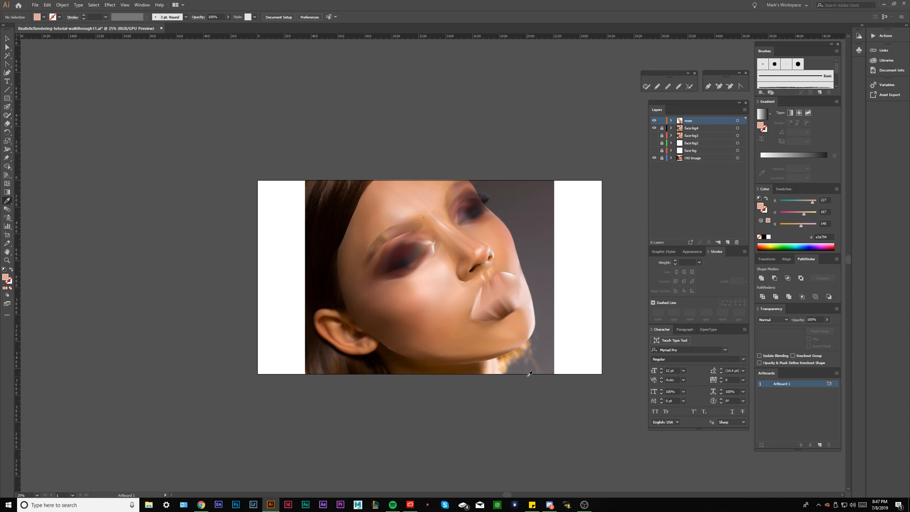
{"action": "mouse_move", "coordinate": [533, 352]}
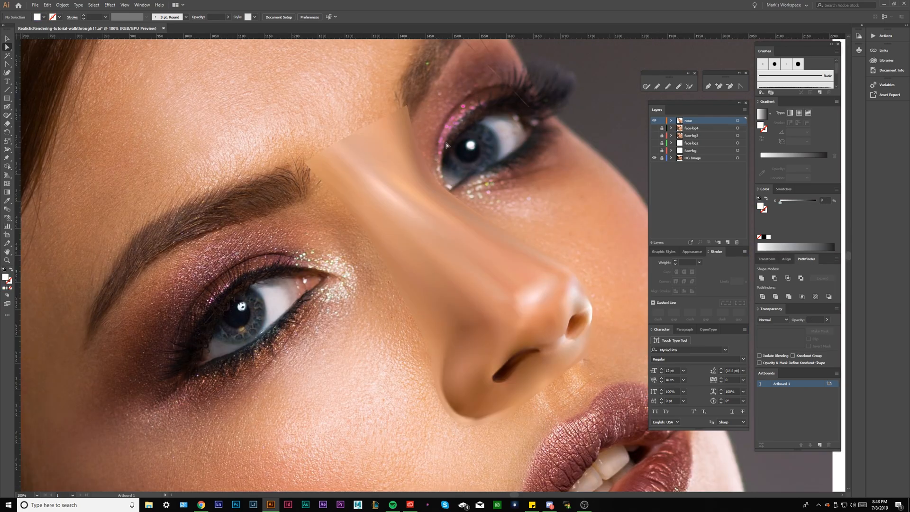
{"action": "mouse_move", "coordinate": [349, 128]}
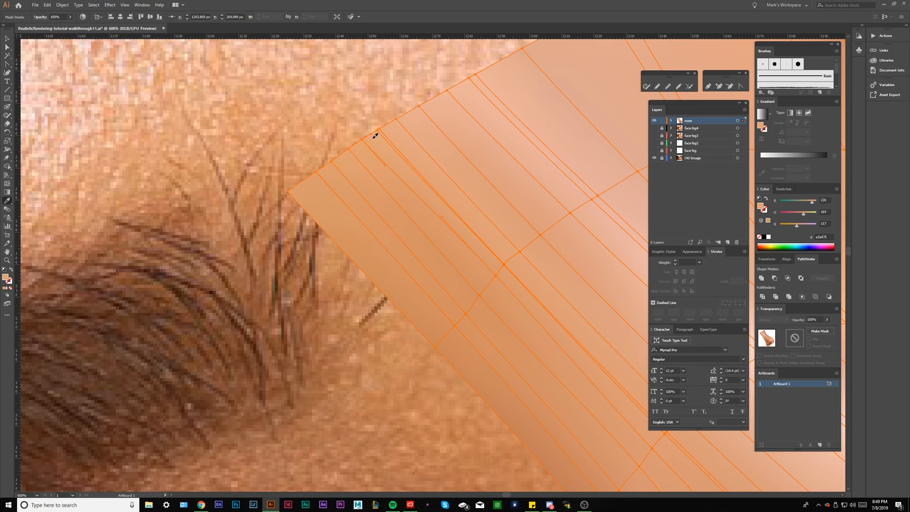
{"action": "left_click_drag", "start_coordinate": [374, 136], "coordinate": [398, 115]}
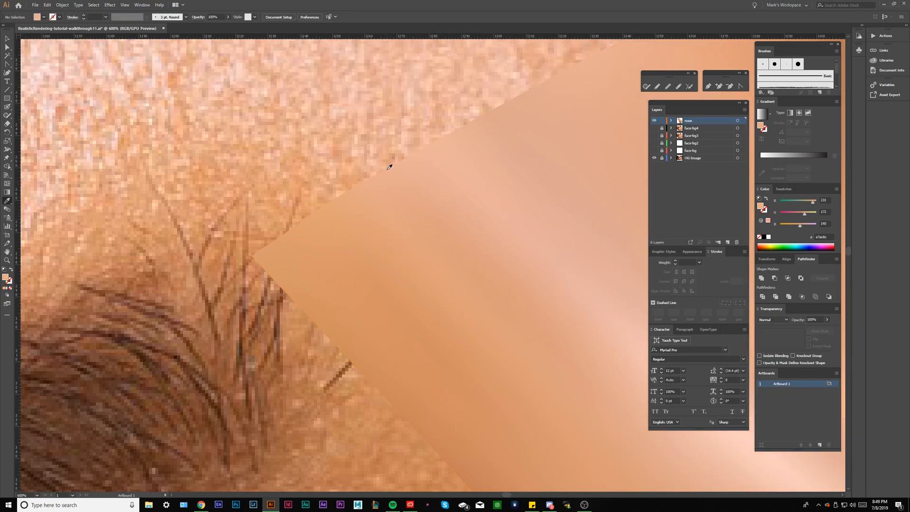
{"action": "left_click", "coordinate": [392, 192]}
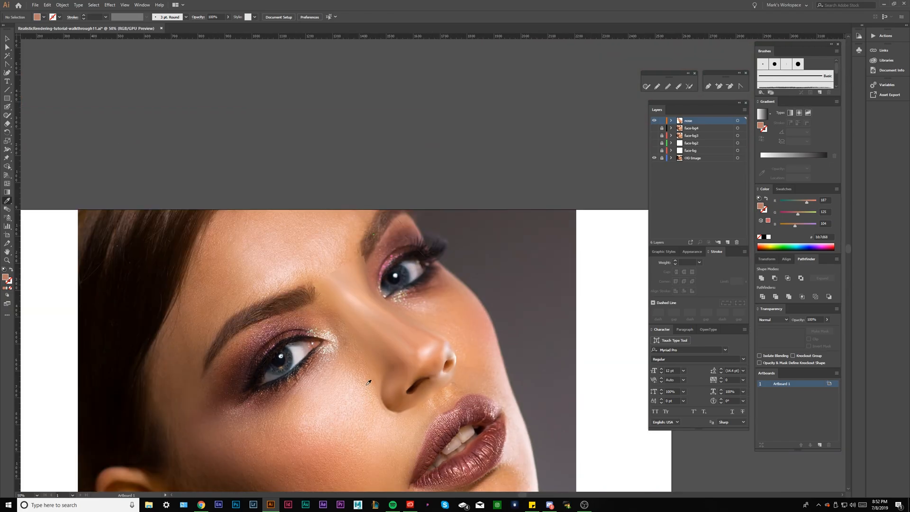
{"action": "mouse_move", "coordinate": [451, 421]}
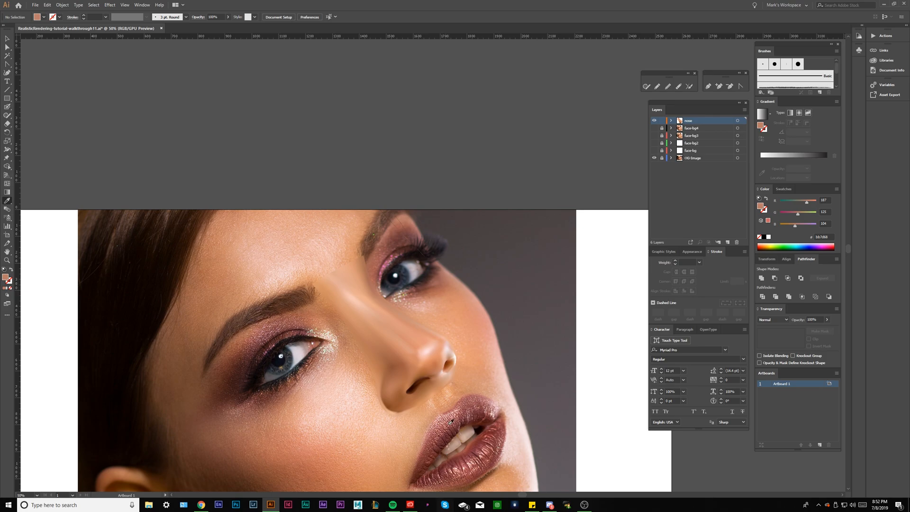
{"action": "mouse_move", "coordinate": [343, 318]}
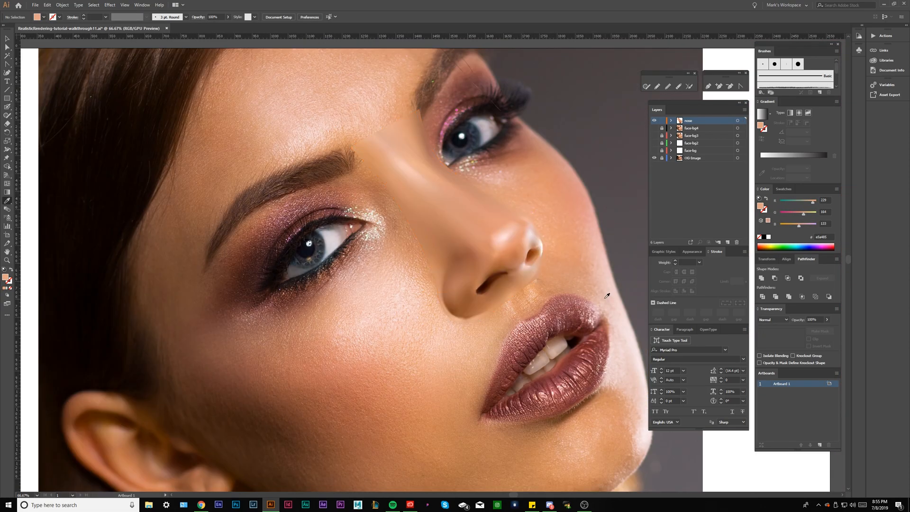
{"action": "mouse_move", "coordinate": [573, 301]}
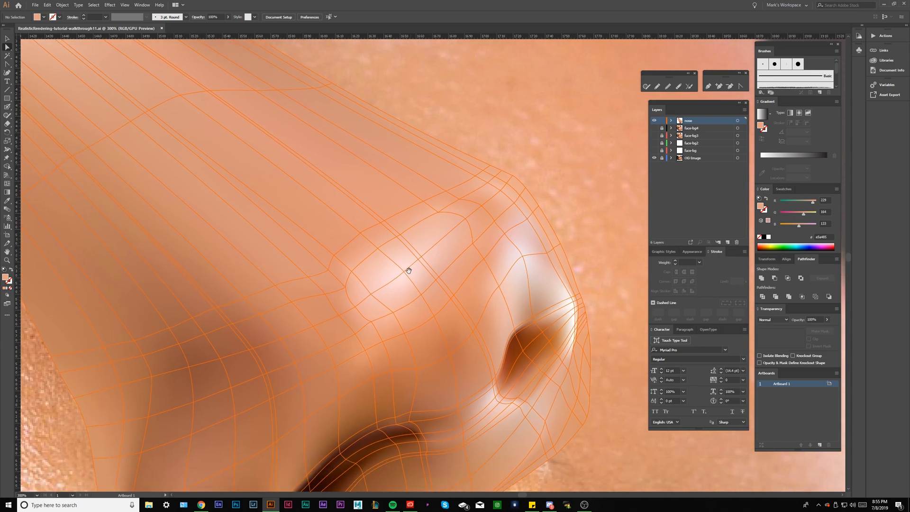
{"action": "mouse_move", "coordinate": [203, 370]}
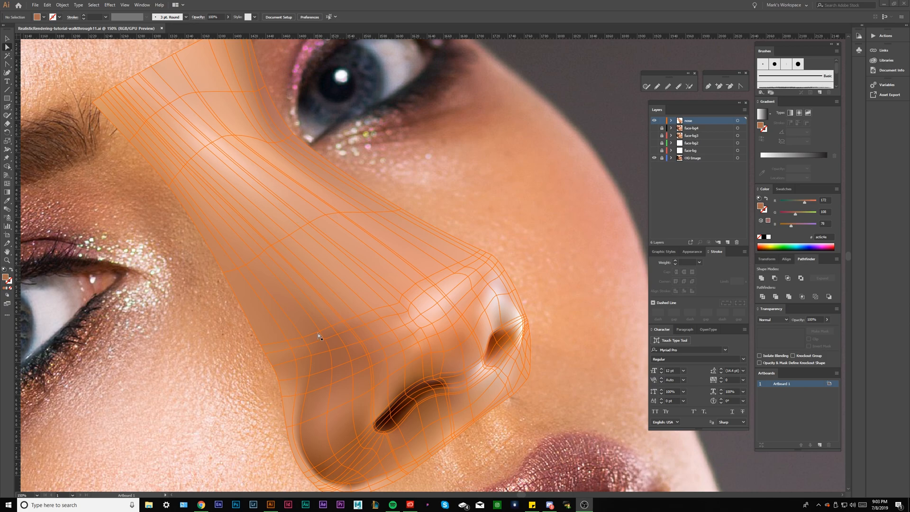
{"action": "mouse_move", "coordinate": [443, 275]}
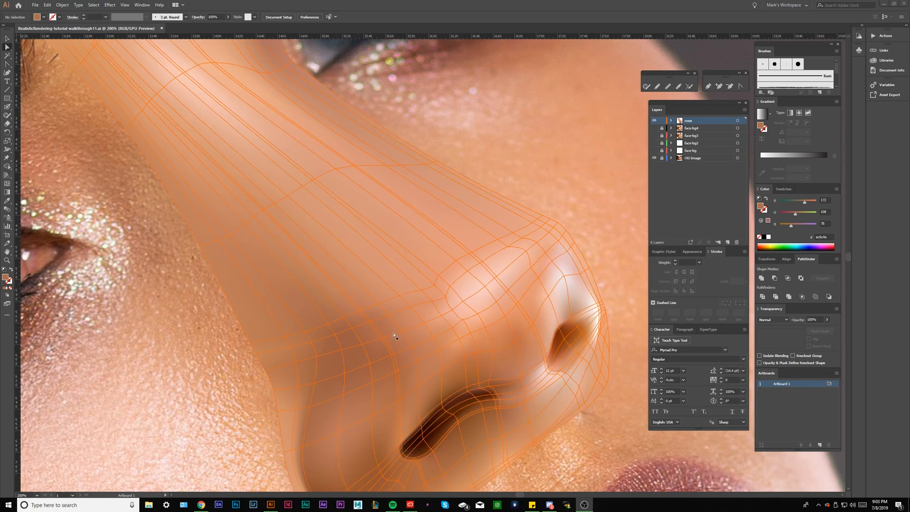
{"action": "mouse_move", "coordinate": [376, 338]}
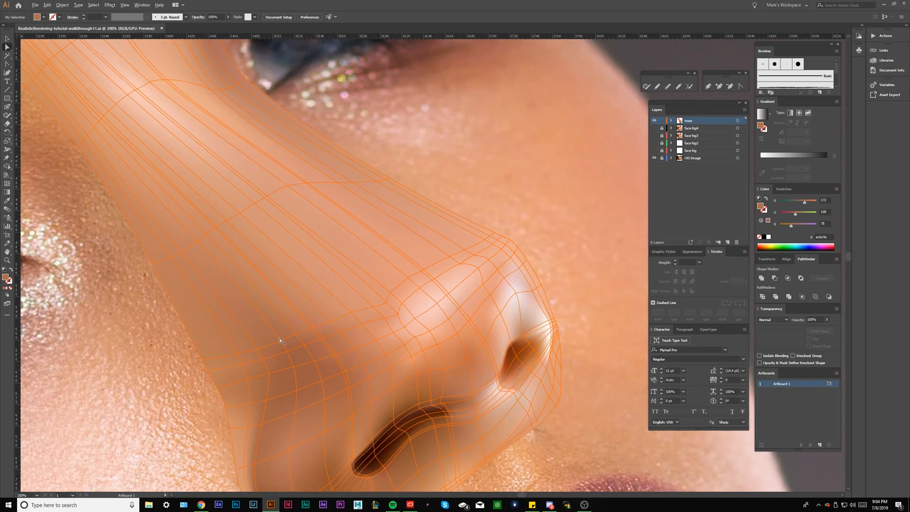
{"action": "mouse_move", "coordinate": [312, 279]}
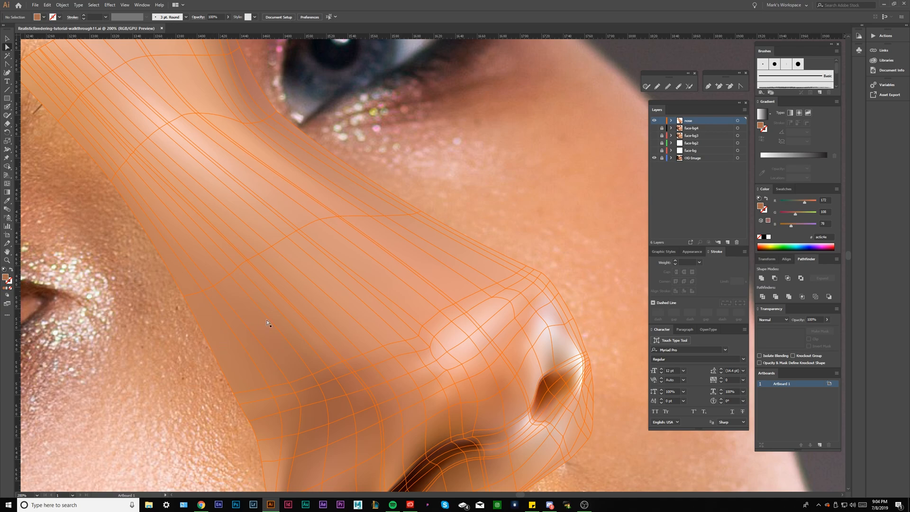
{"action": "mouse_move", "coordinate": [328, 338]}
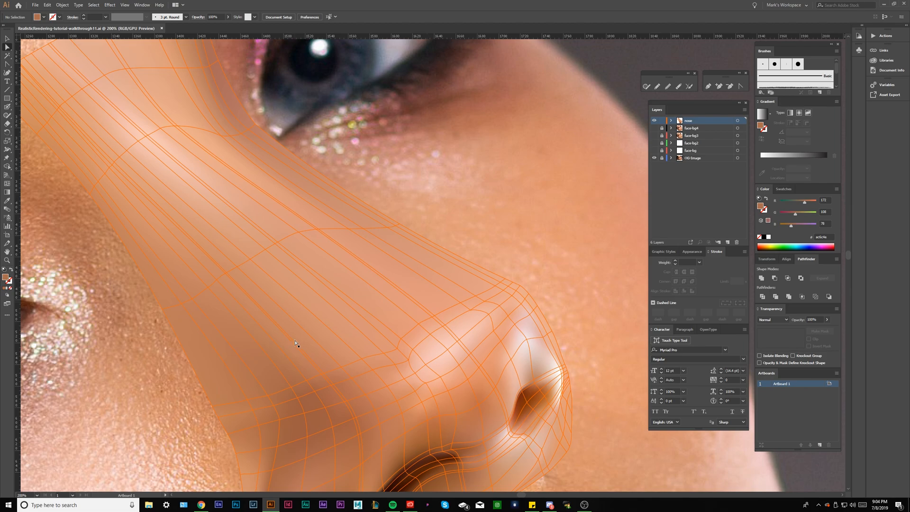
{"action": "mouse_move", "coordinate": [316, 308]}
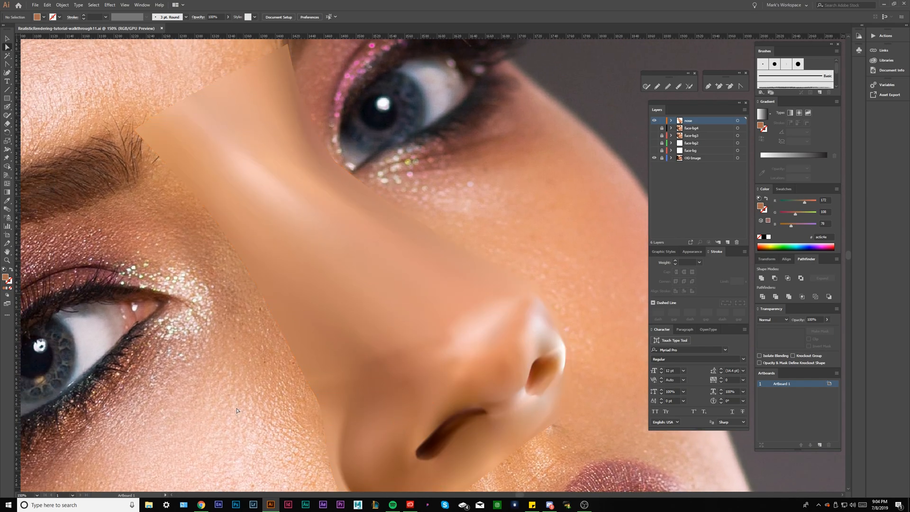
{"action": "mouse_move", "coordinate": [245, 385]}
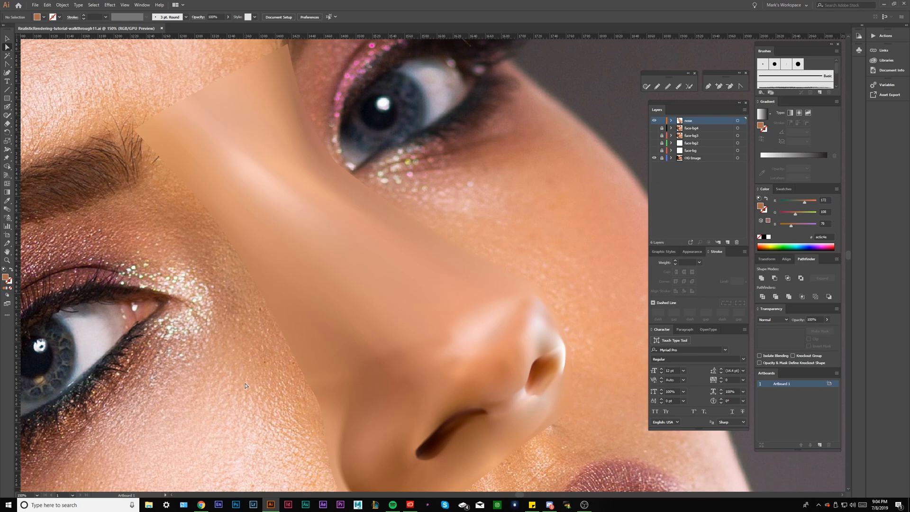
{"action": "mouse_move", "coordinate": [282, 354]}
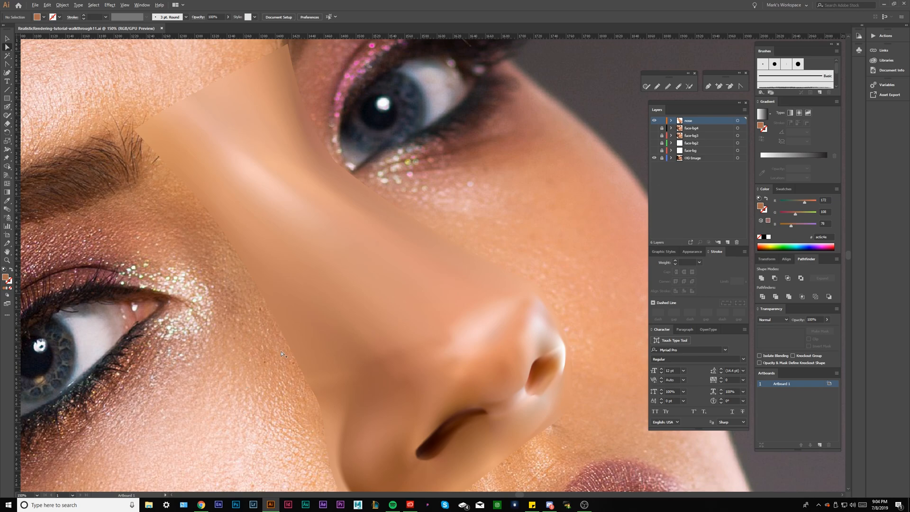